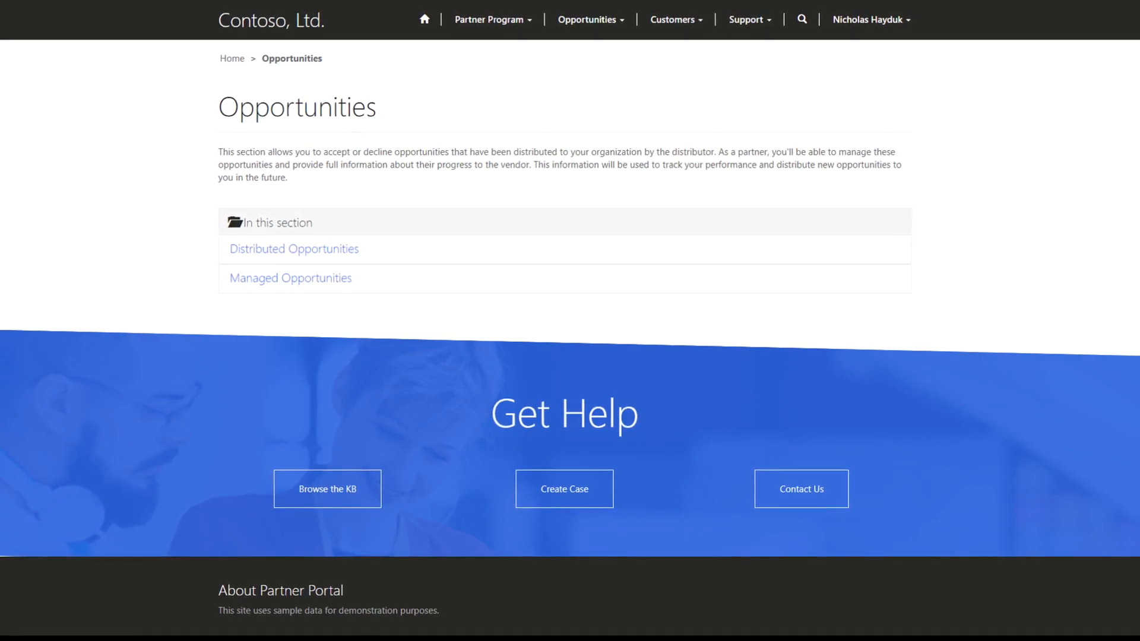
Step: Scroll down and open the Distributed Opportunities list
scroll(down, 3)
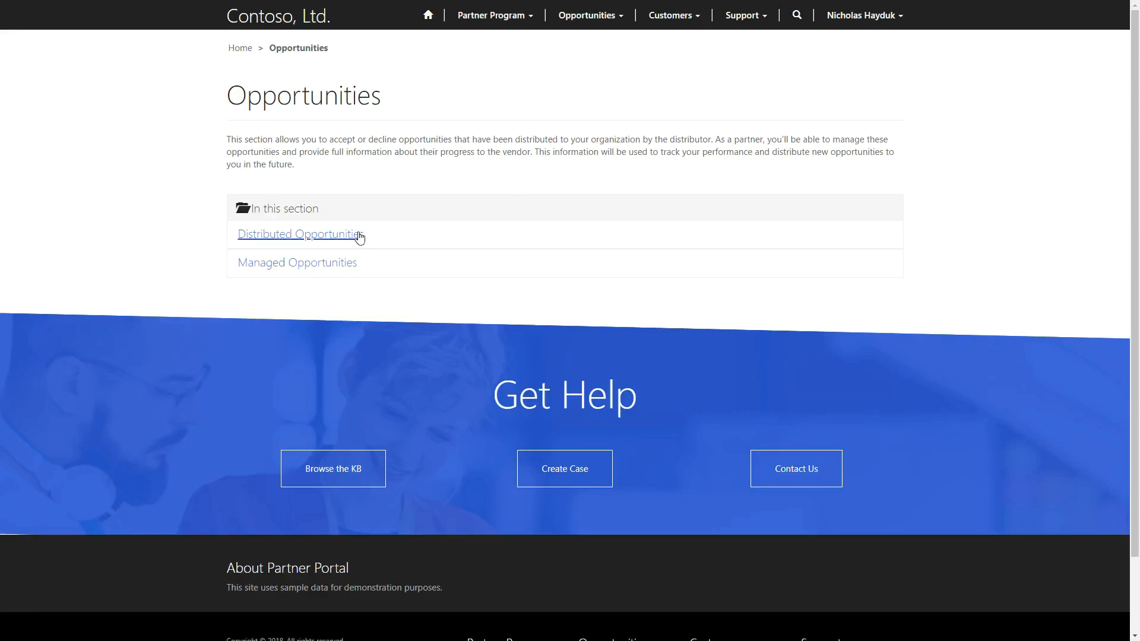
click(298, 233)
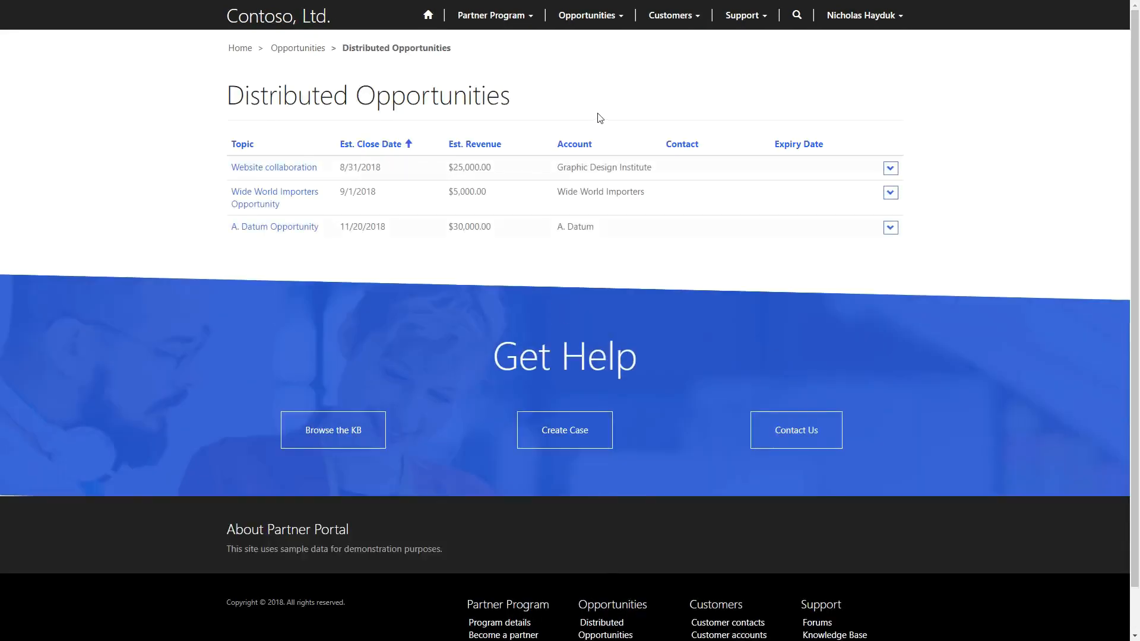
mouse_move(465, 118)
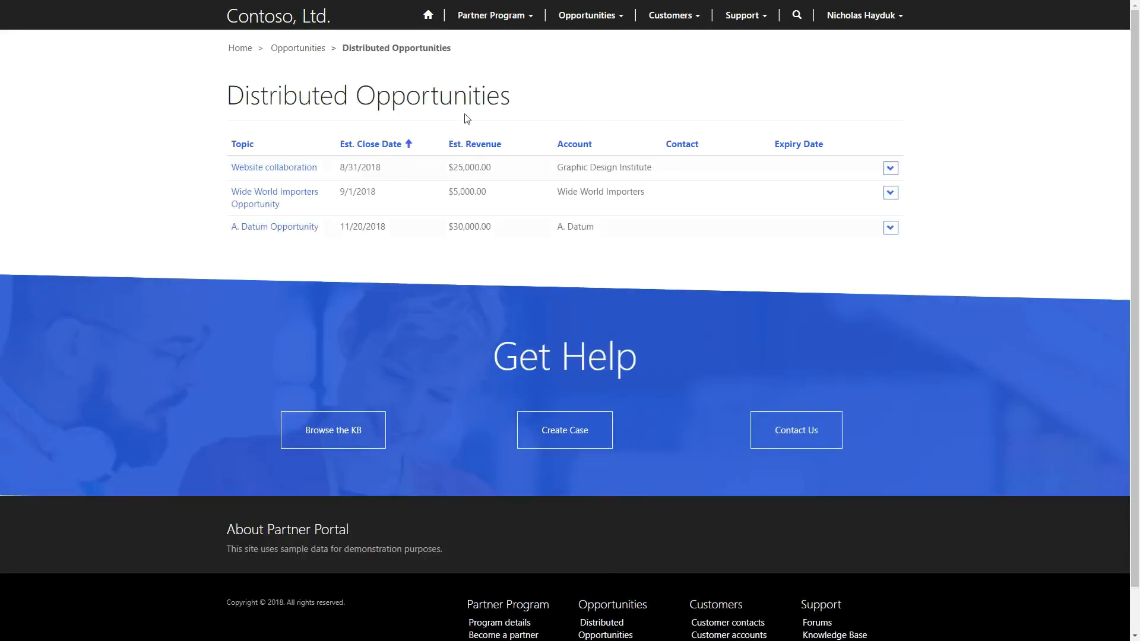
mouse_move(763, 88)
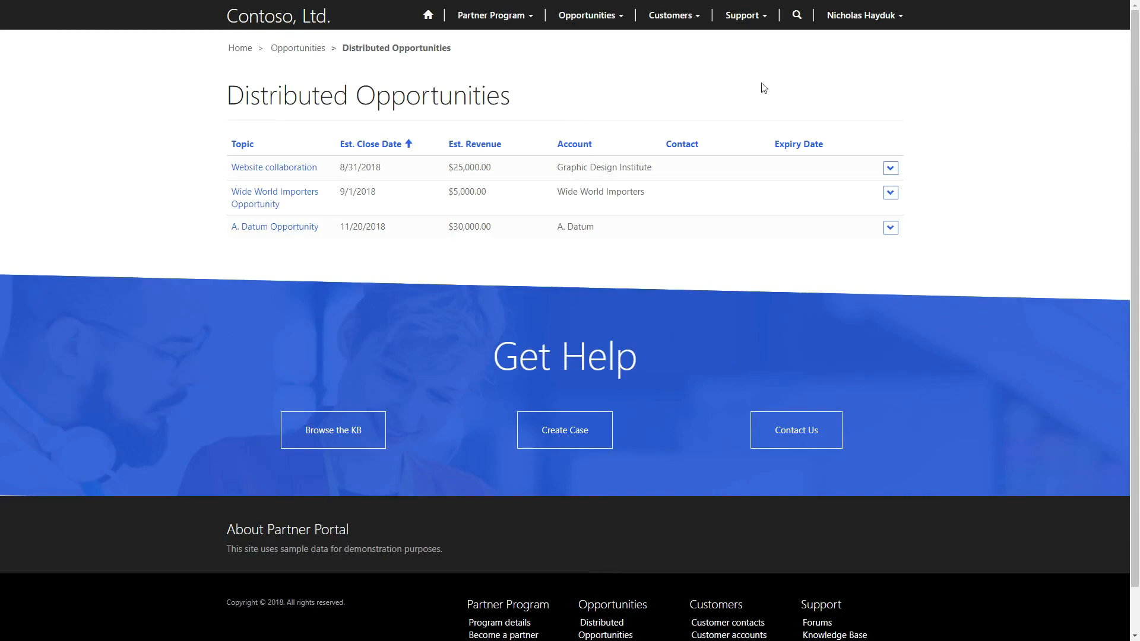
Step: View details of the Website collaboration opportunity from its row dropdown
click(889, 168)
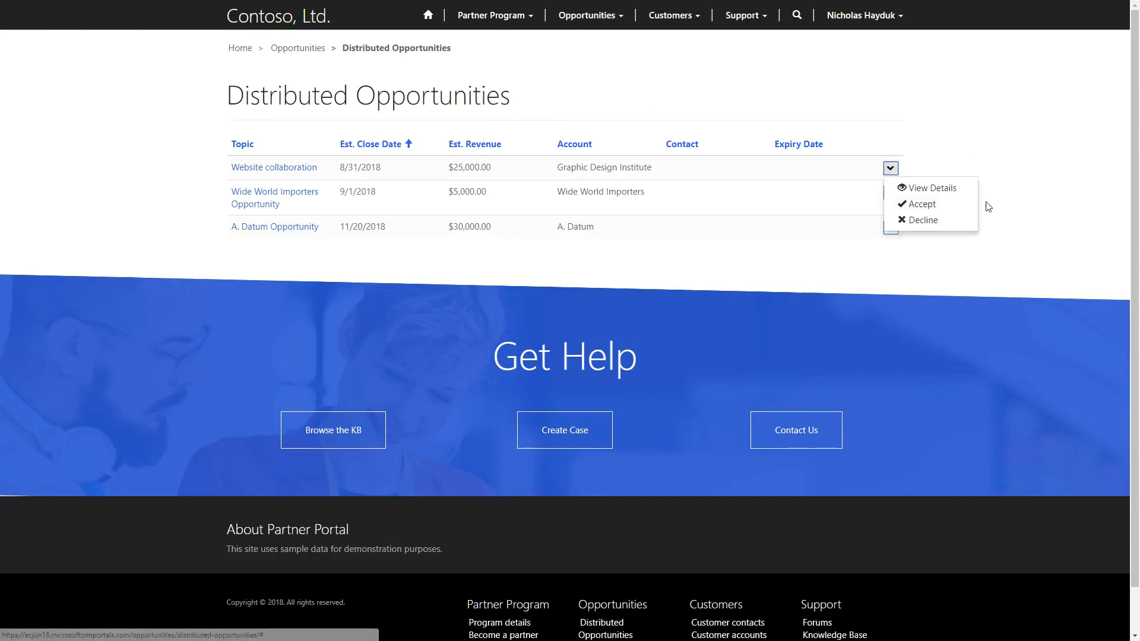
mouse_move(1007, 210)
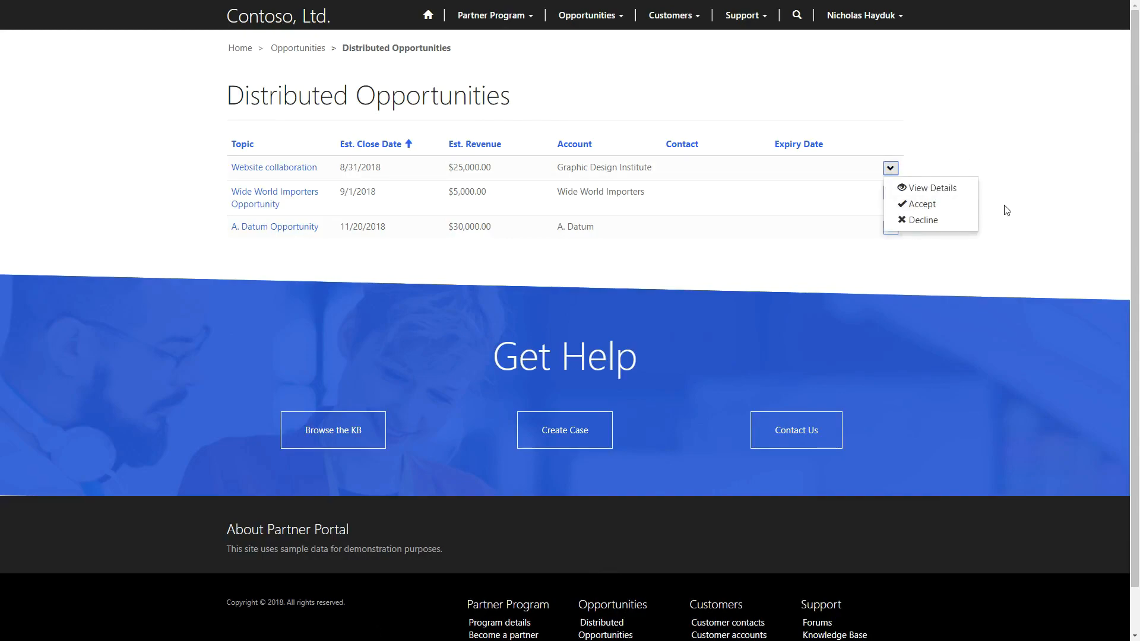
mouse_move(1019, 228)
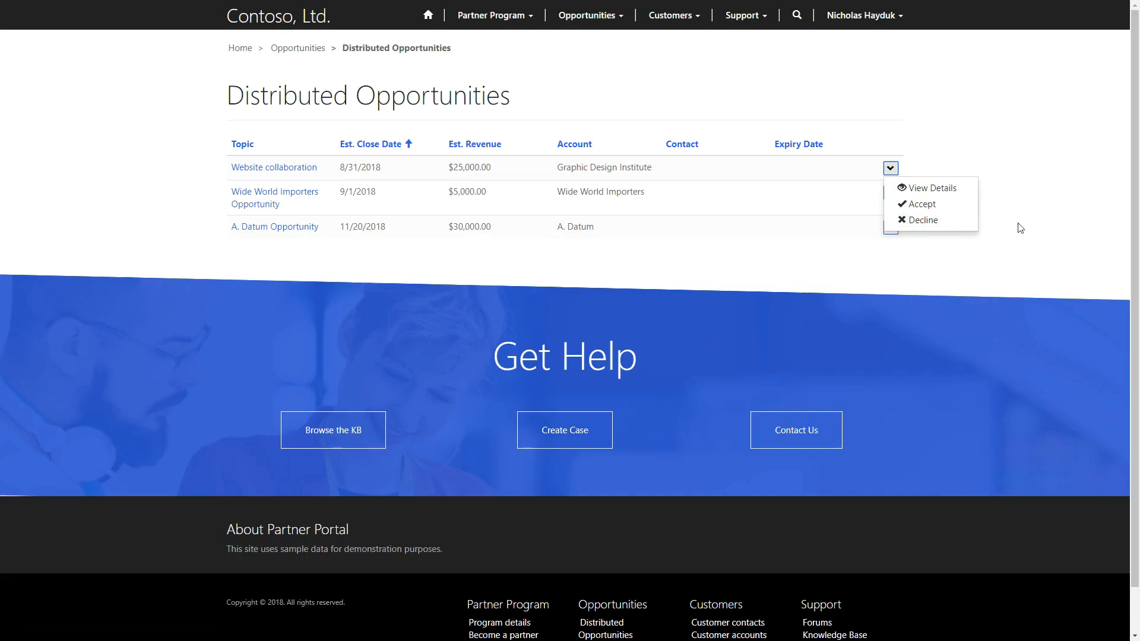
click(931, 188)
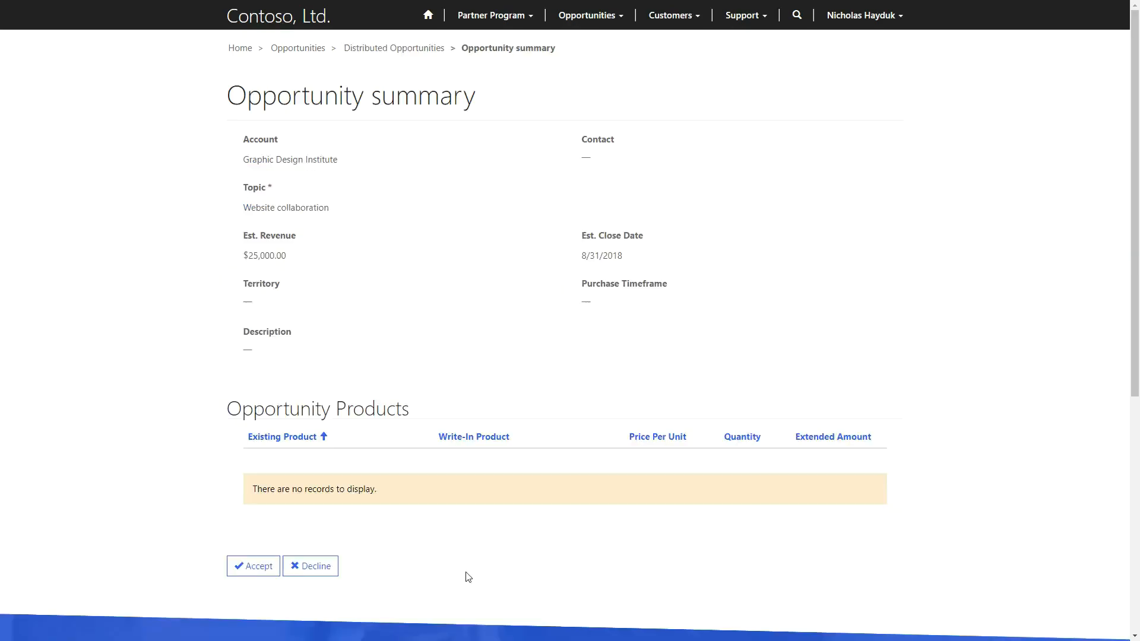
Step: Decline the Website collaboration opportunity and confirm the decline
click(310, 565)
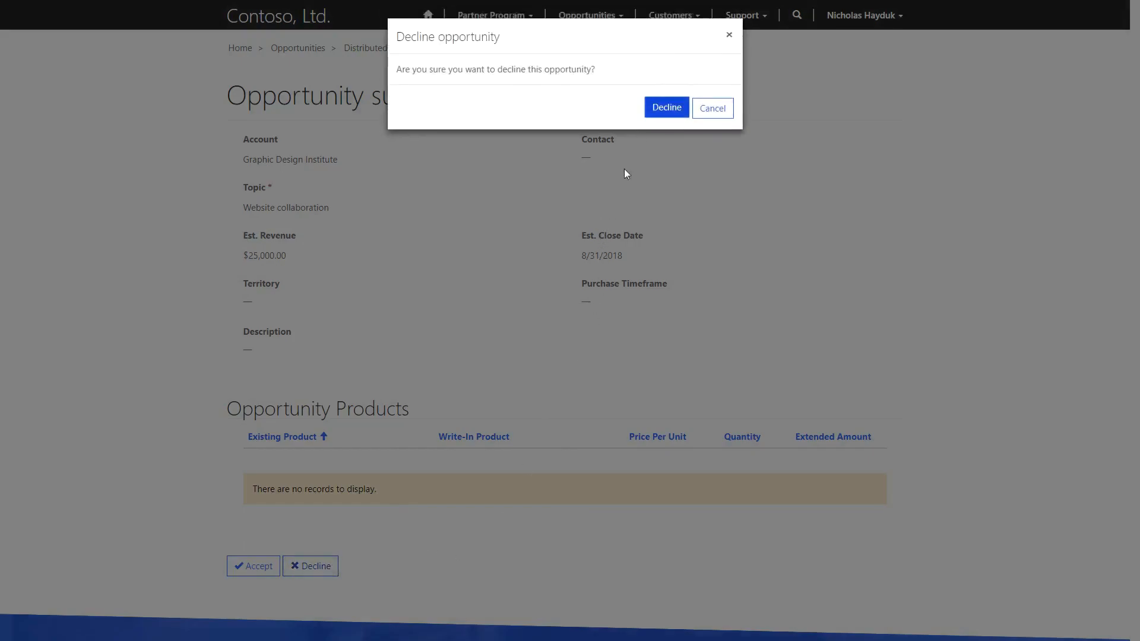
click(665, 107)
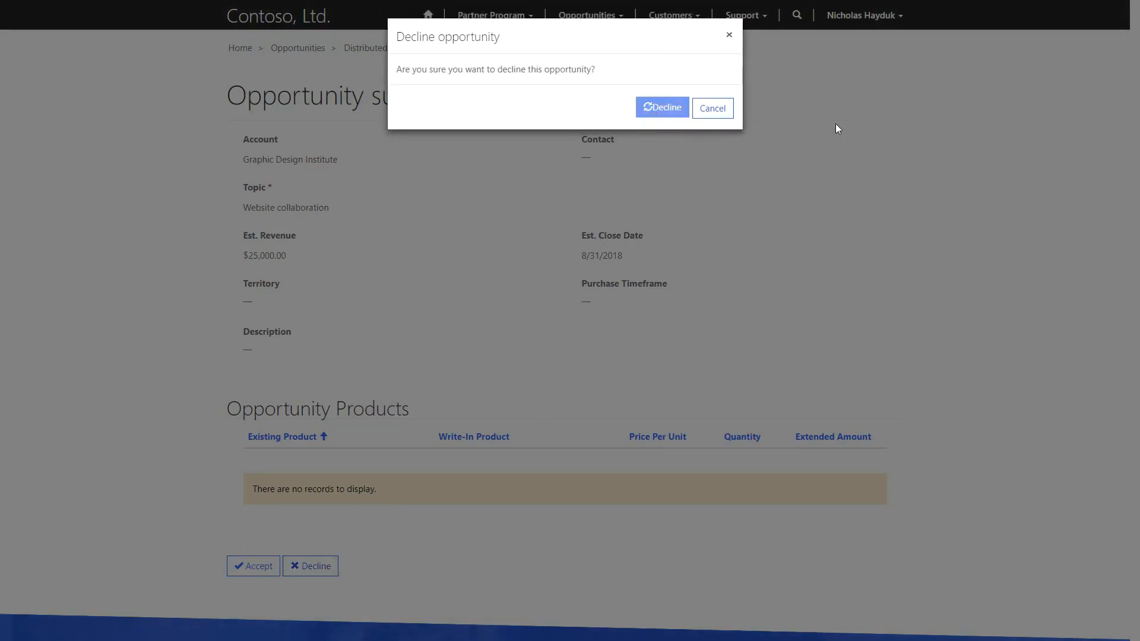
click(660, 108)
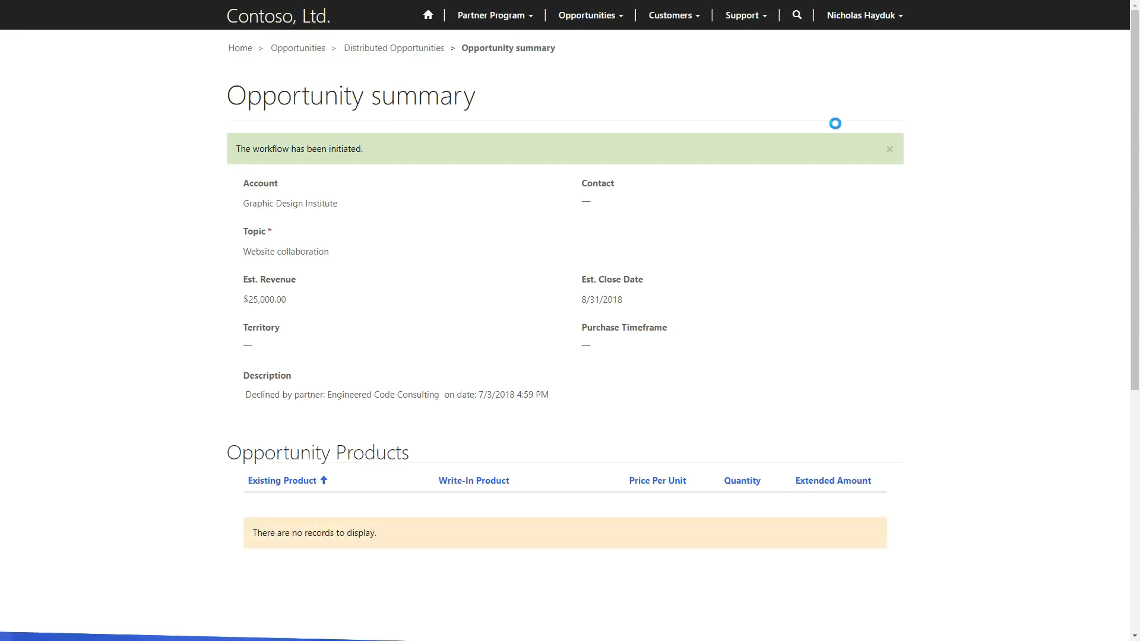
Step: Check its Declined status reason in Dynamics 365, then return to open opportunities
click(889, 149)
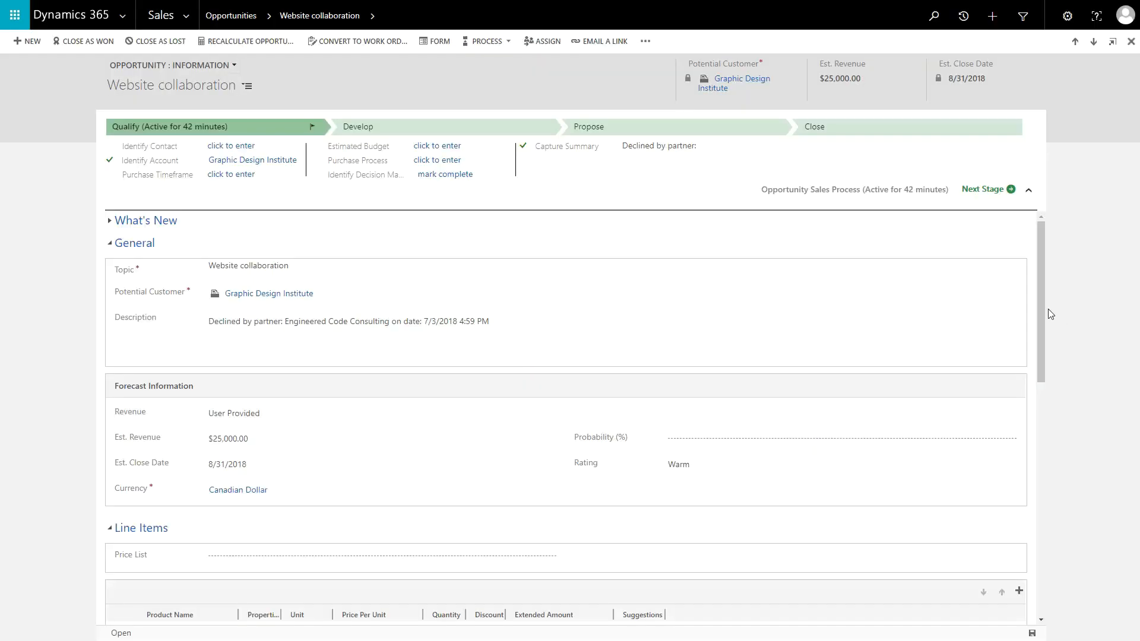
scroll(down, 3)
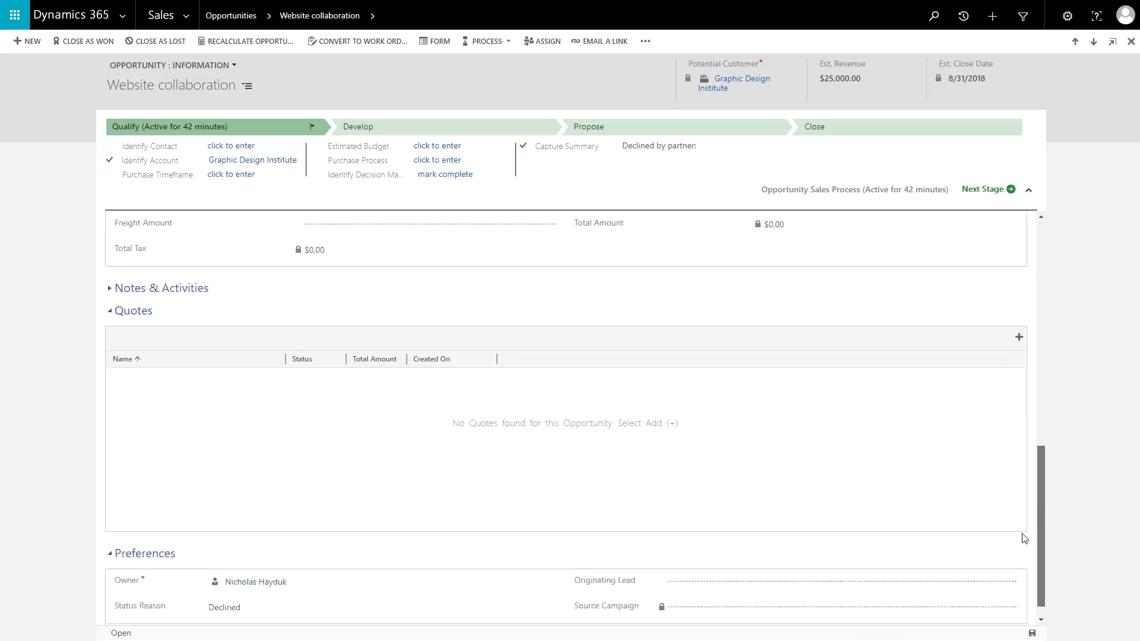
scroll(down, 3)
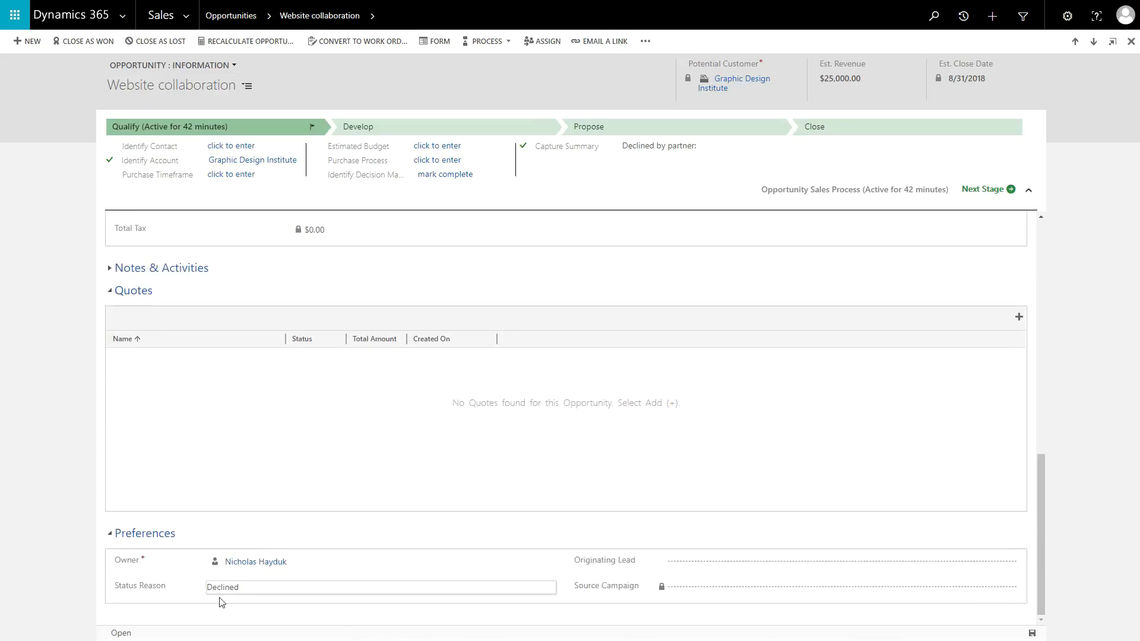
click(230, 15)
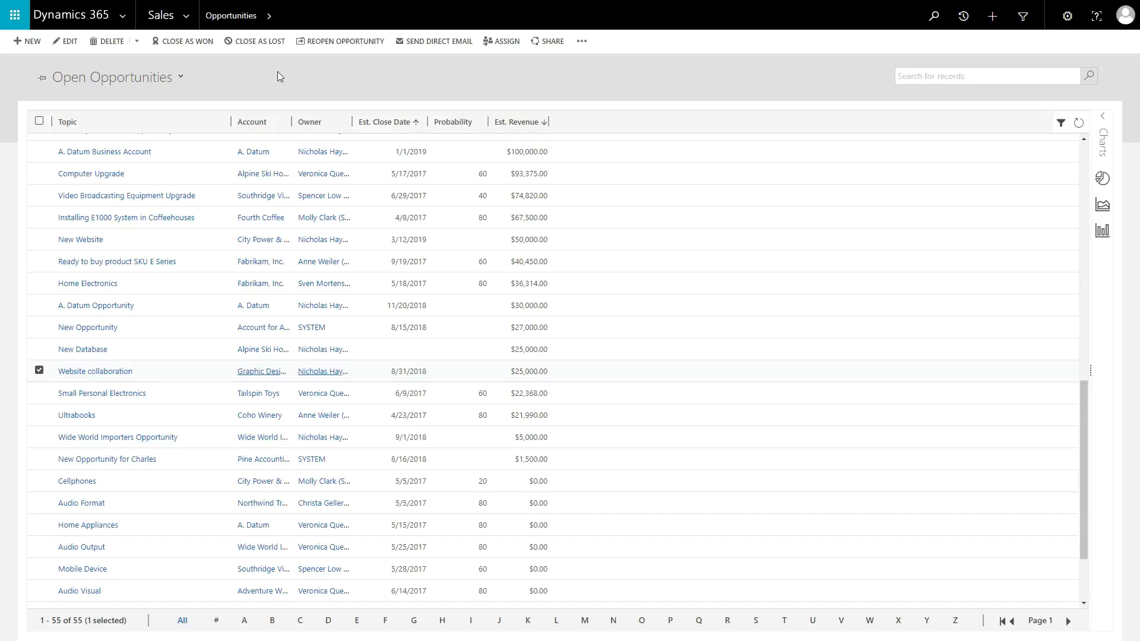
mouse_move(185, 15)
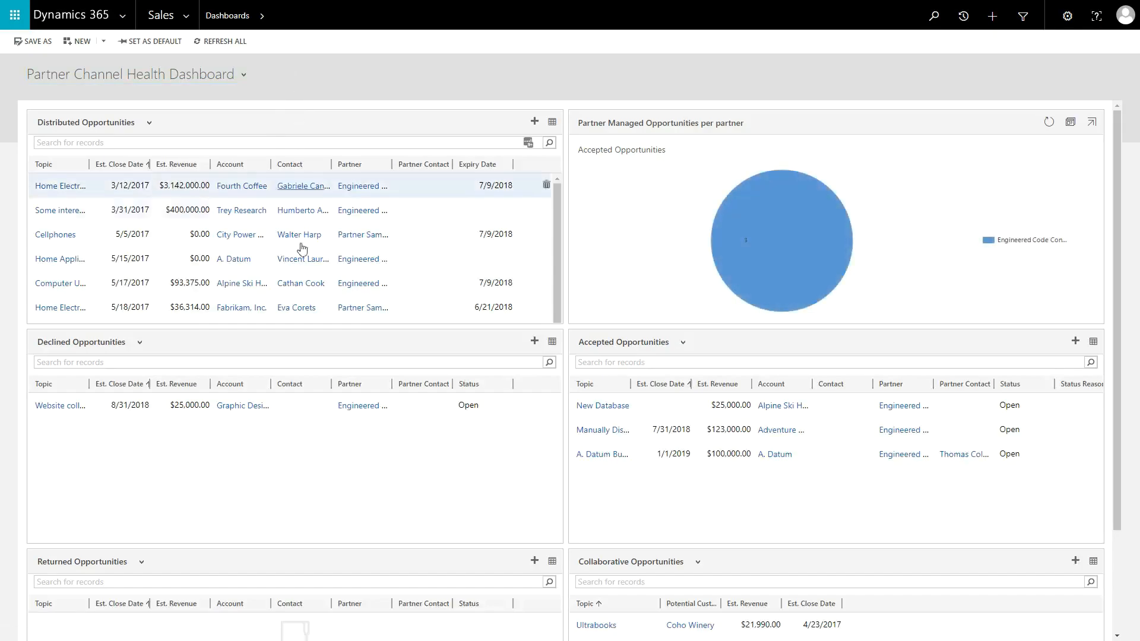
Step: Open Website collaboration from Declined Opportunities and scroll to its Declined status reason
click(62, 405)
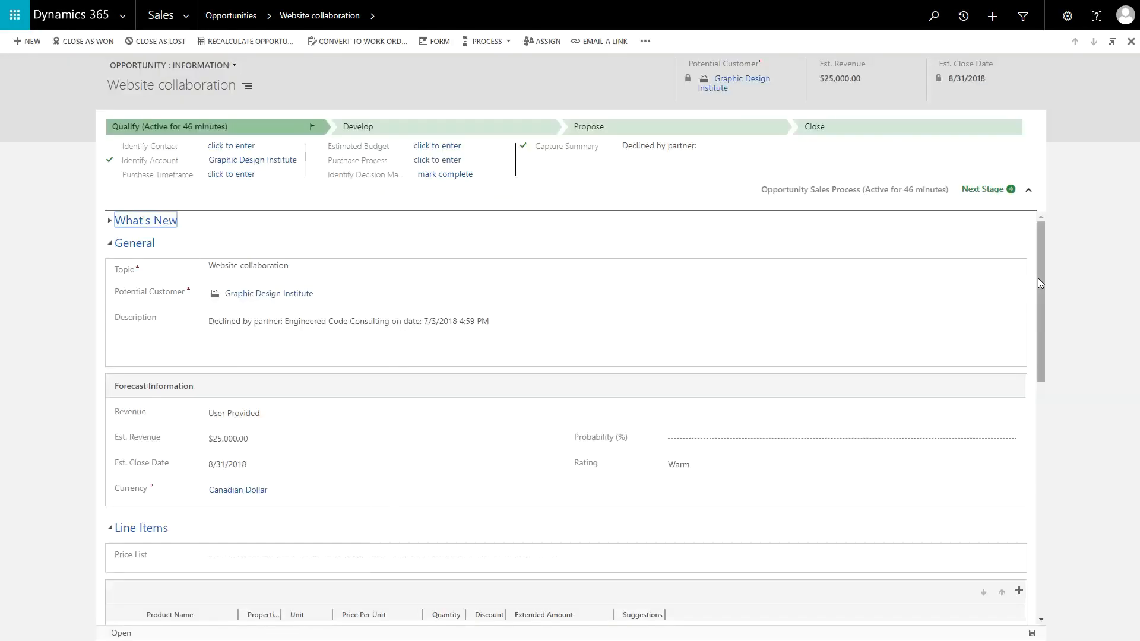
scroll(down, 3)
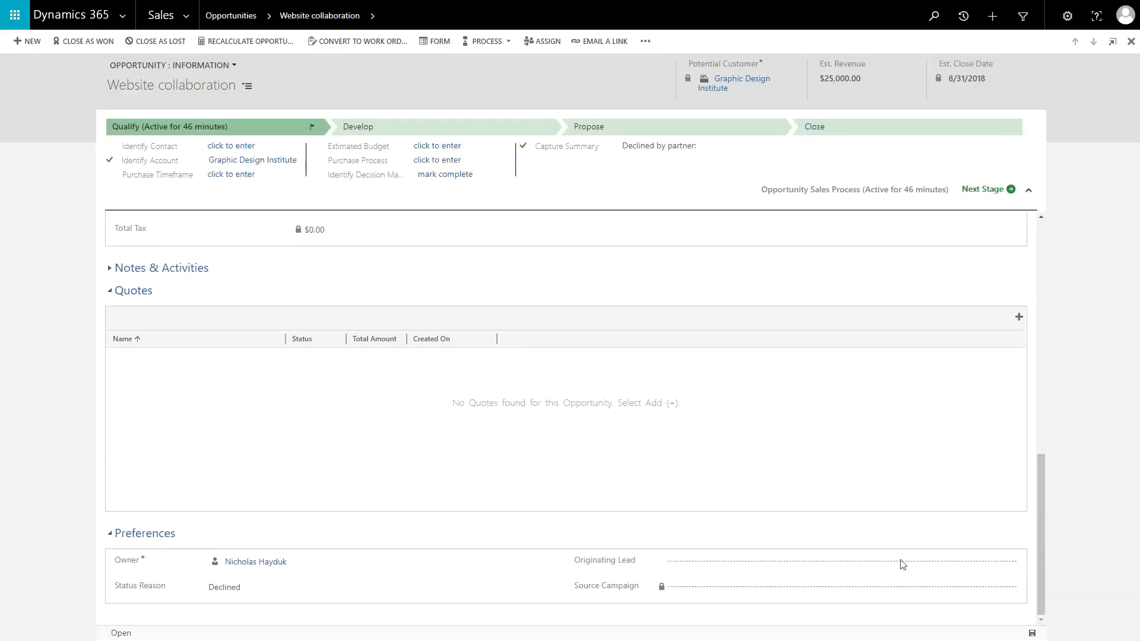